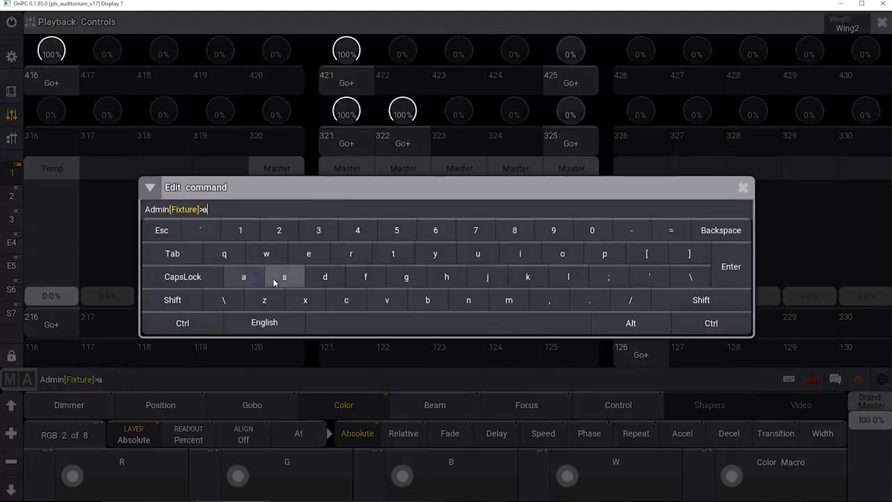
# Tap 's' on the Edit command keyboard so the command line reads 'ass'.
pyautogui.click(284, 276)
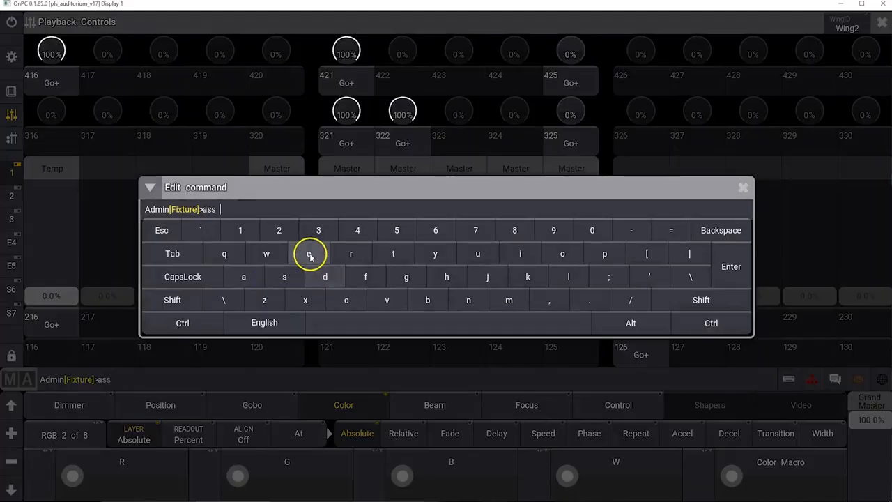